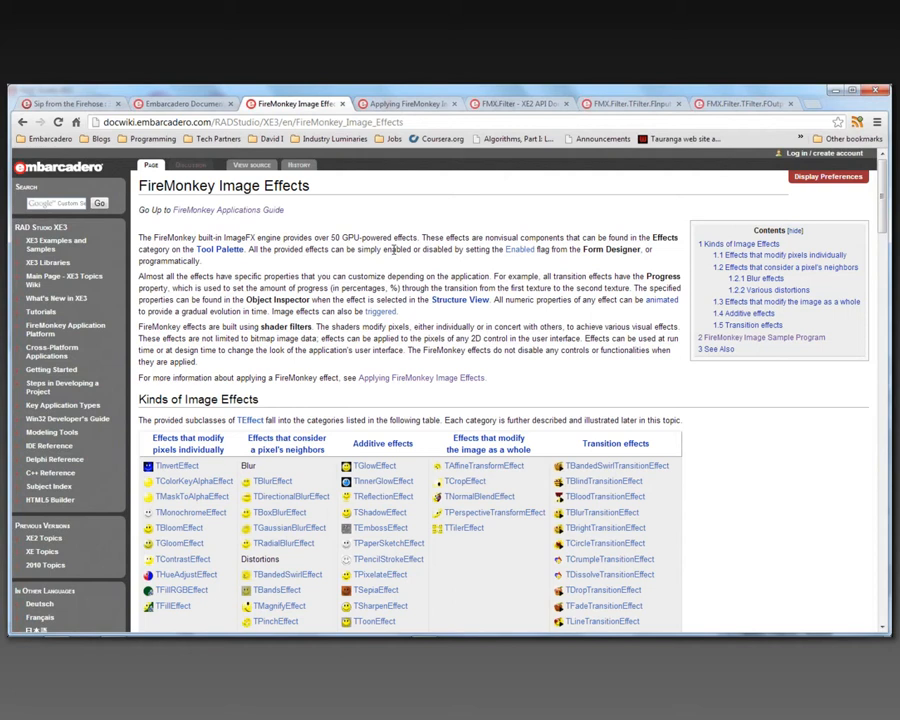
- Review the FMX.Filter and TFilter.FInput DocWiki pages, then switch to RAD Studio XE3
{"action": "left_click", "coordinate": [405, 103]}
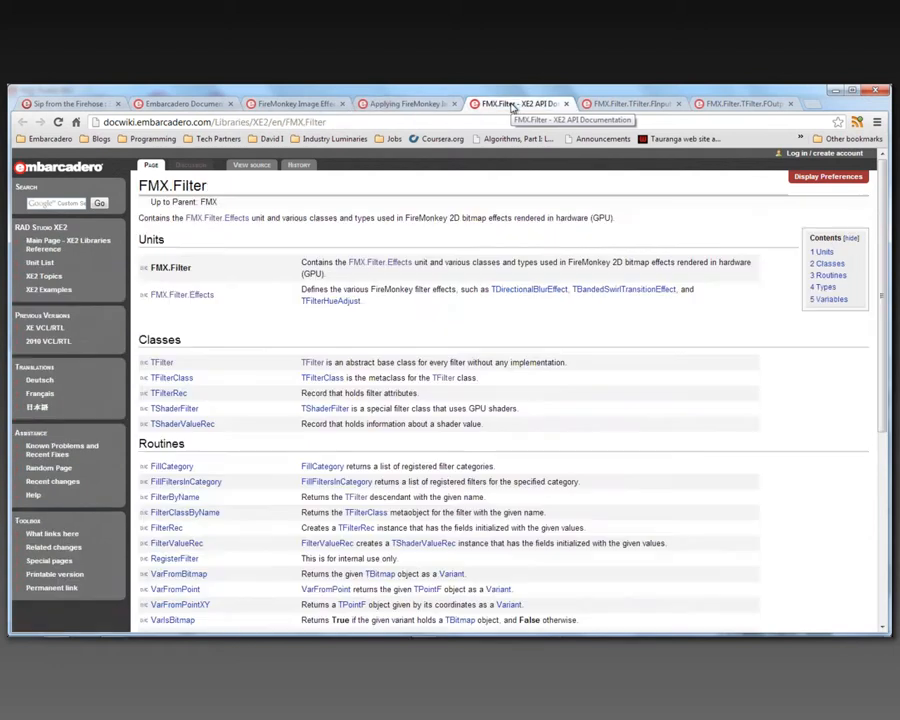
{"action": "mouse_move", "coordinate": [510, 113]}
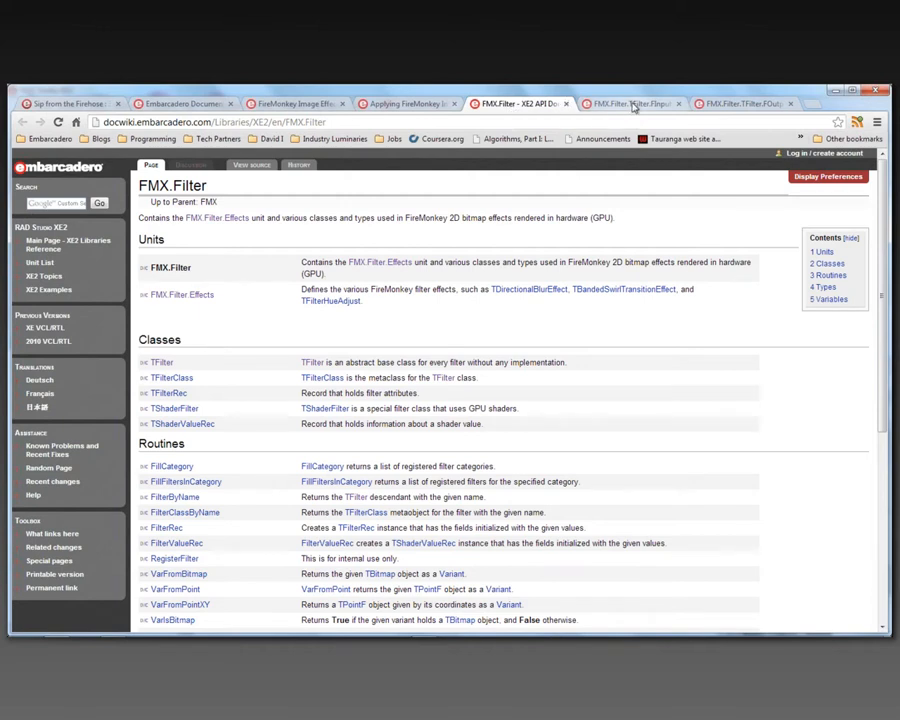
{"action": "left_click", "coordinate": [635, 103]}
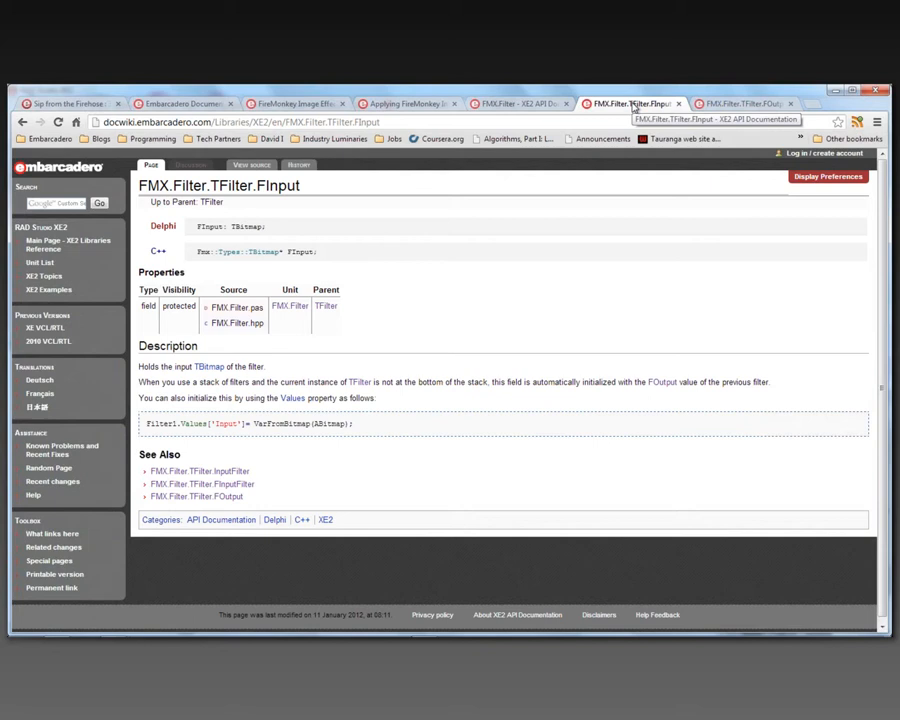
{"action": "left_click", "coordinate": [742, 103]}
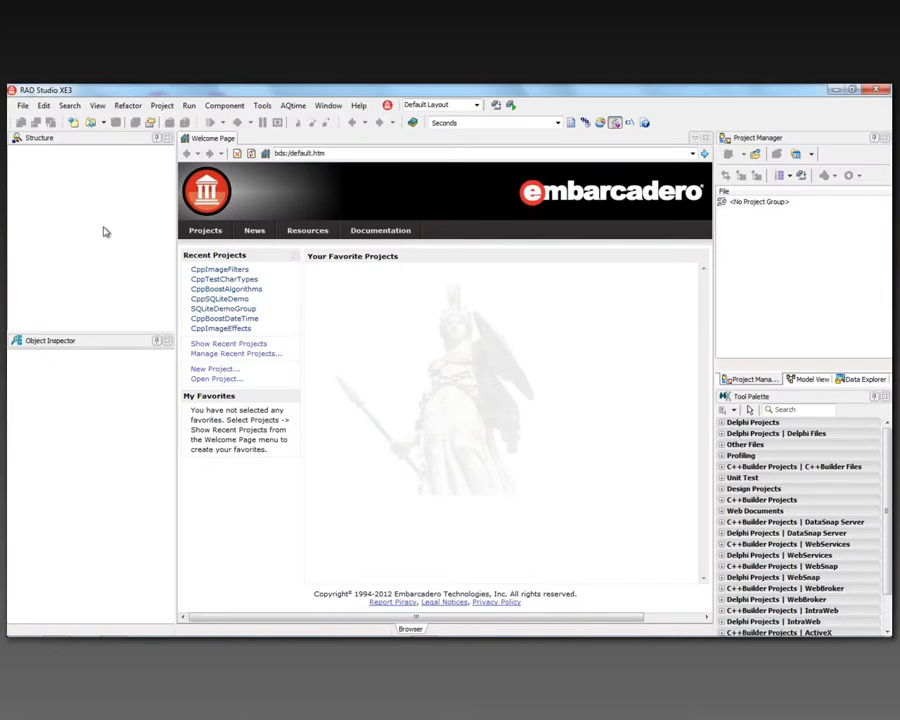
- Open CppImageFilters and inspect the trackbar, both images, Save button, and save/open dialogs
{"action": "left_click", "coordinate": [219, 269]}
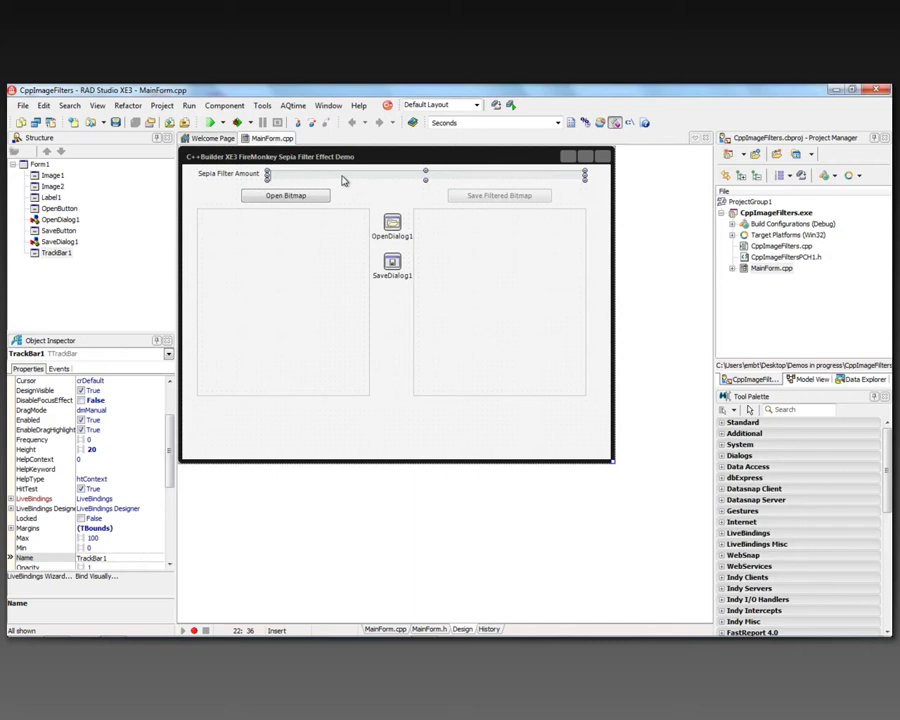
{"action": "scroll", "scroll_direction": "down", "scroll_amount": 3}
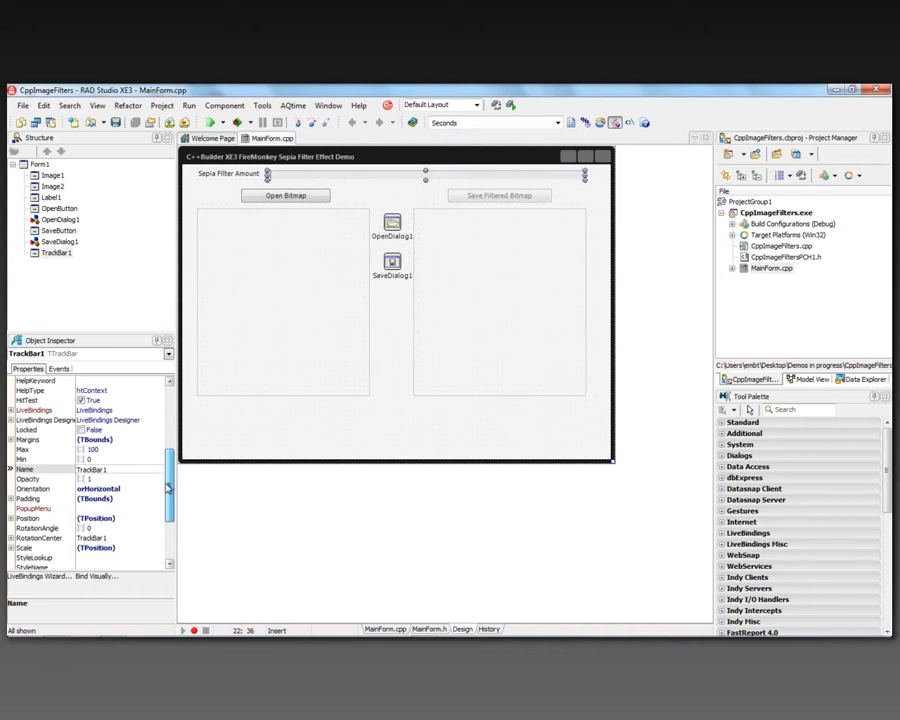
{"action": "left_click", "coordinate": [286, 195]}
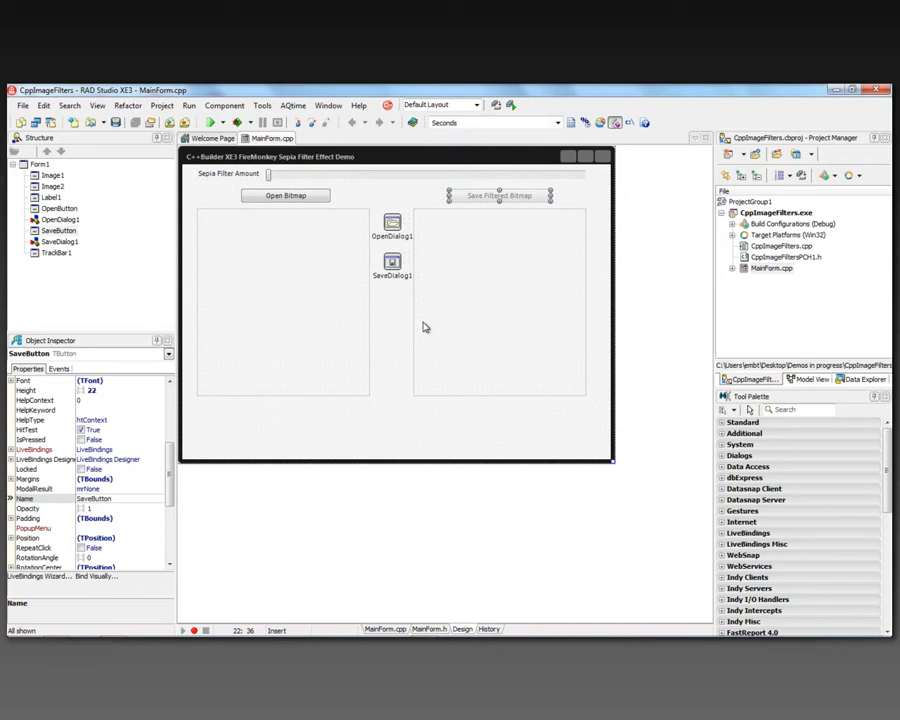
{"action": "left_click", "coordinate": [280, 300]}
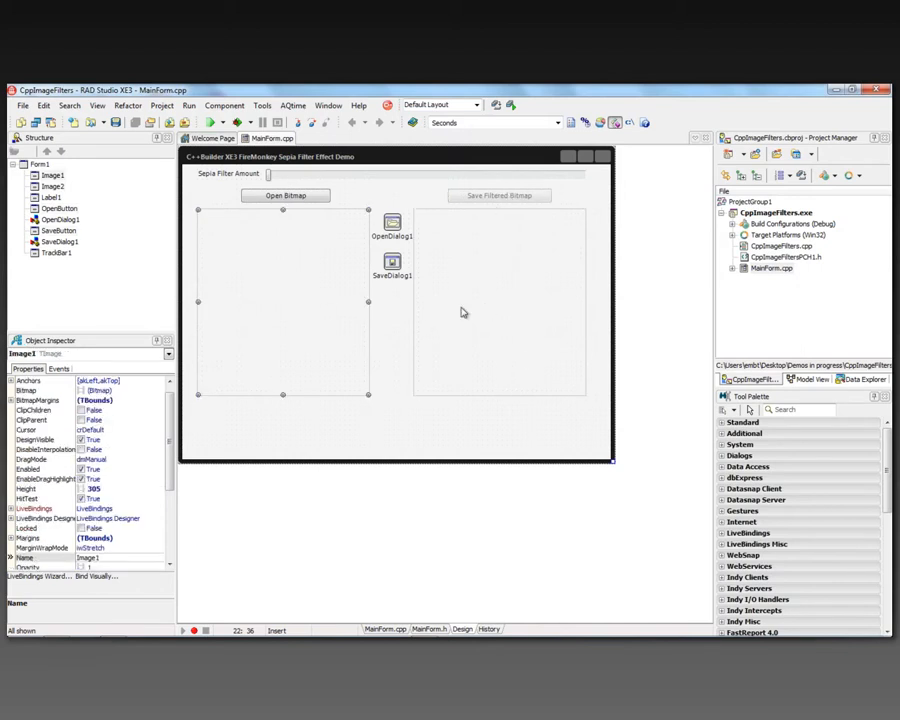
{"action": "mouse_move", "coordinate": [293, 321]}
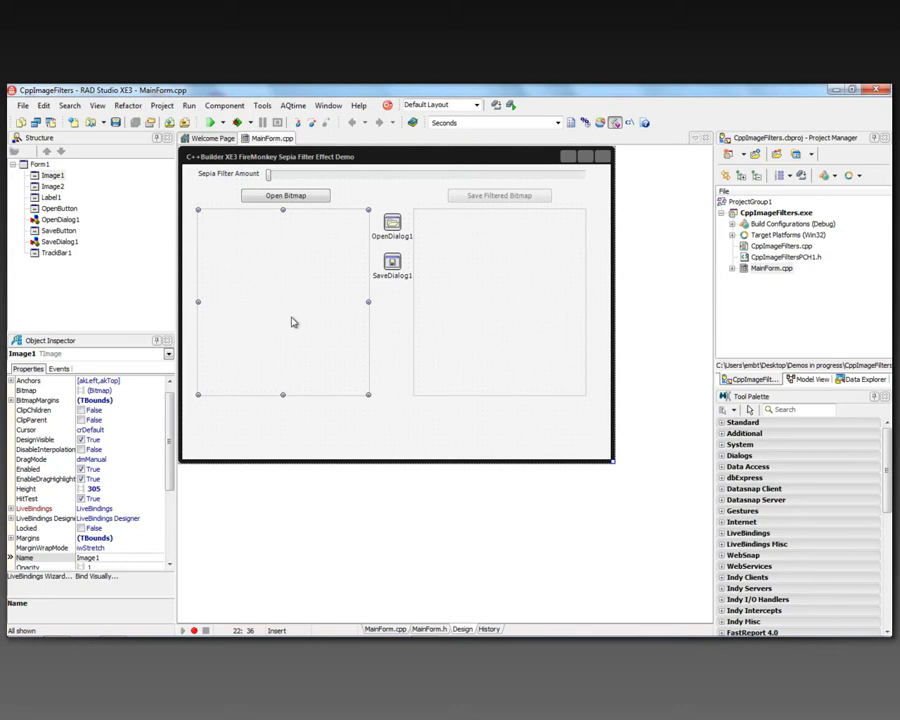
{"action": "left_click", "coordinate": [470, 300]}
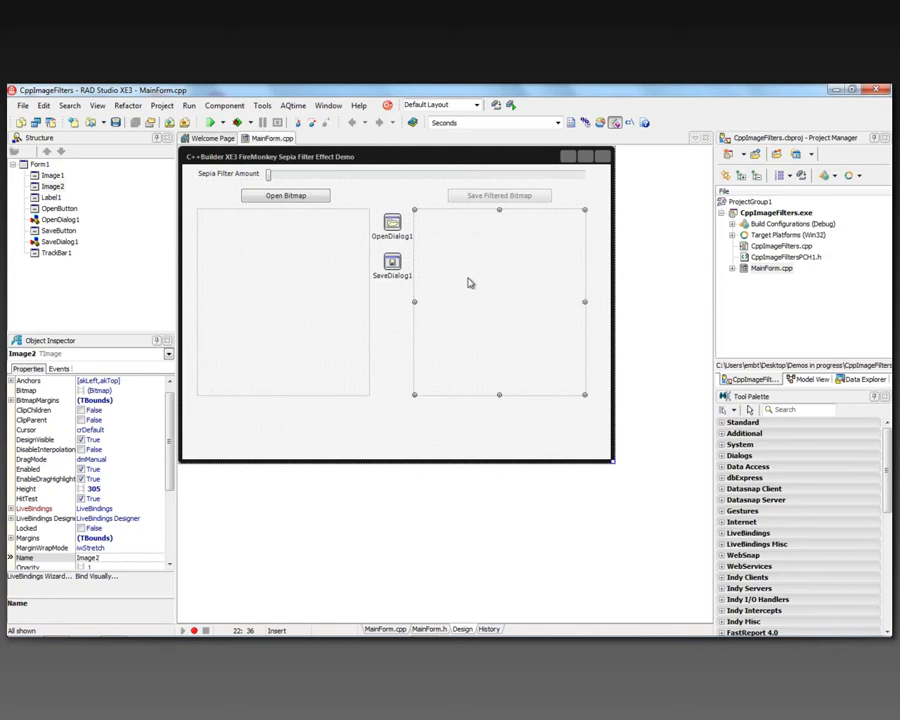
{"action": "mouse_move", "coordinate": [520, 198]}
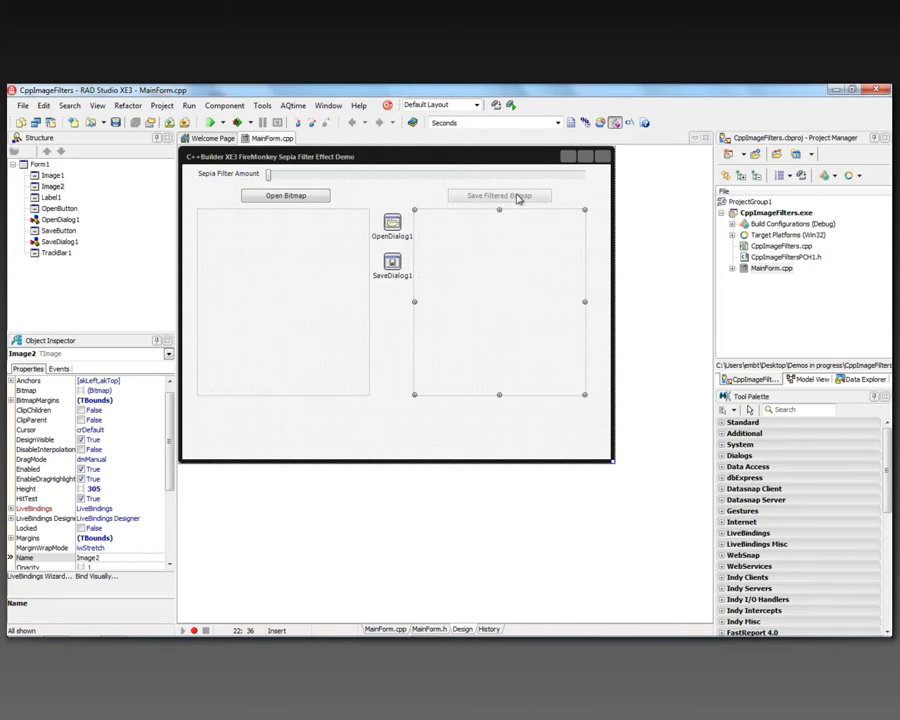
{"action": "left_click", "coordinate": [498, 195]}
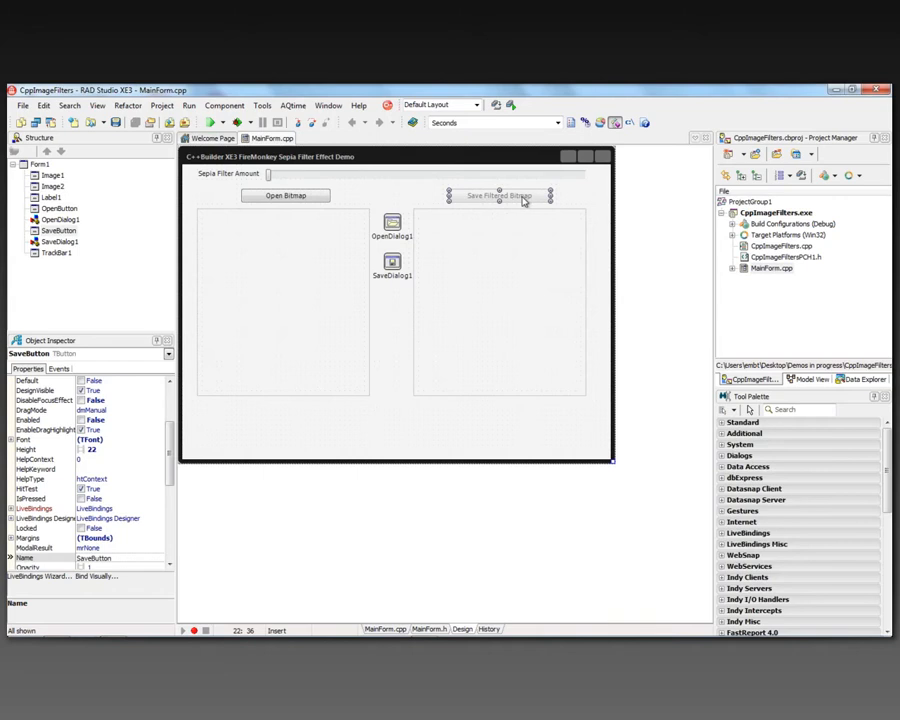
{"action": "mouse_move", "coordinate": [522, 202]}
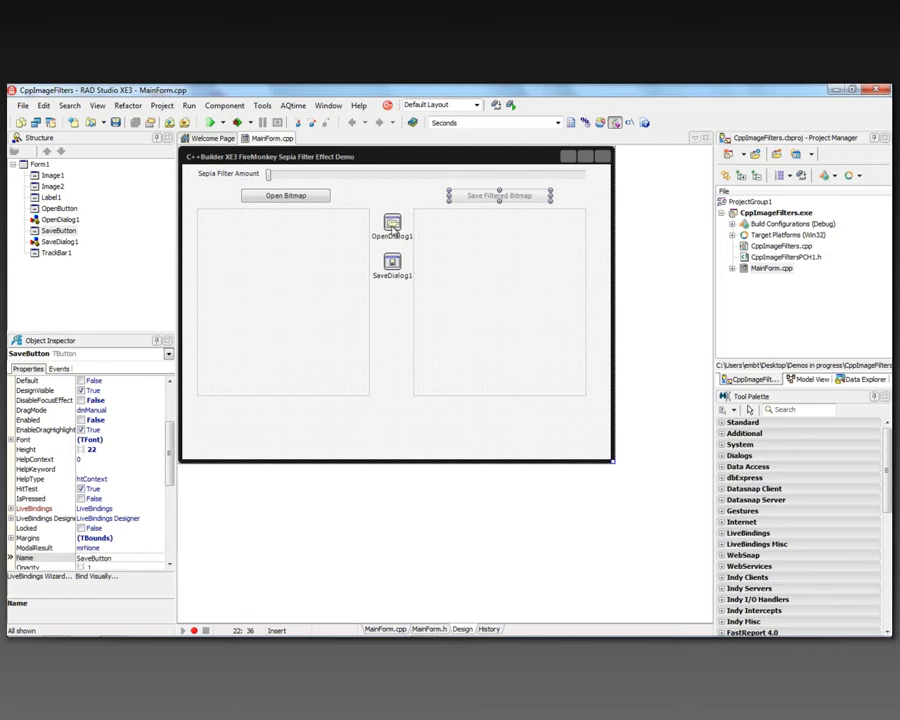
{"action": "left_click", "coordinate": [391, 262]}
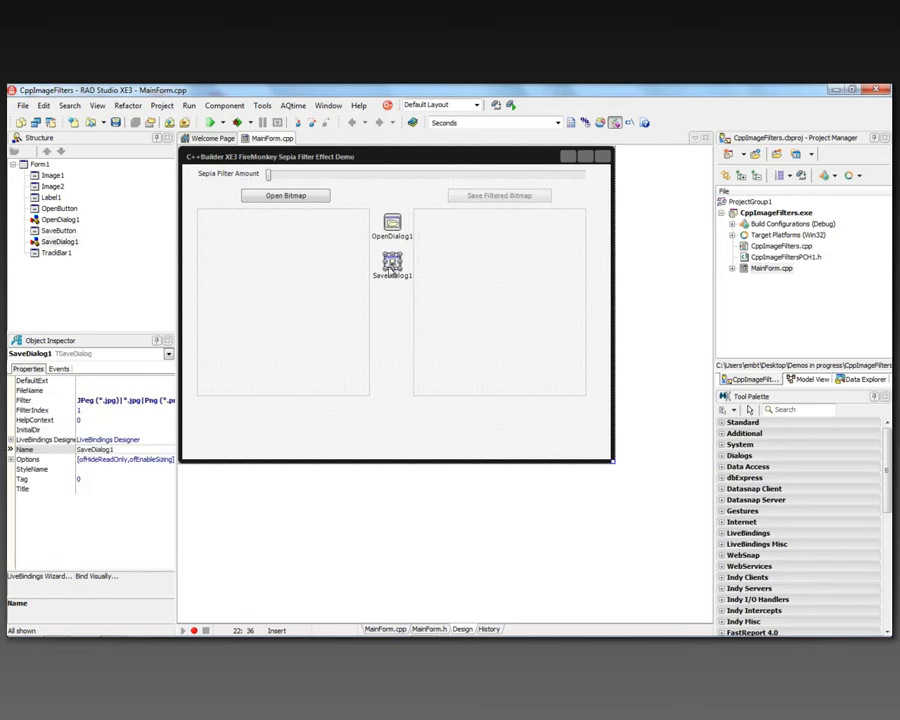
{"action": "left_click", "coordinate": [391, 220]}
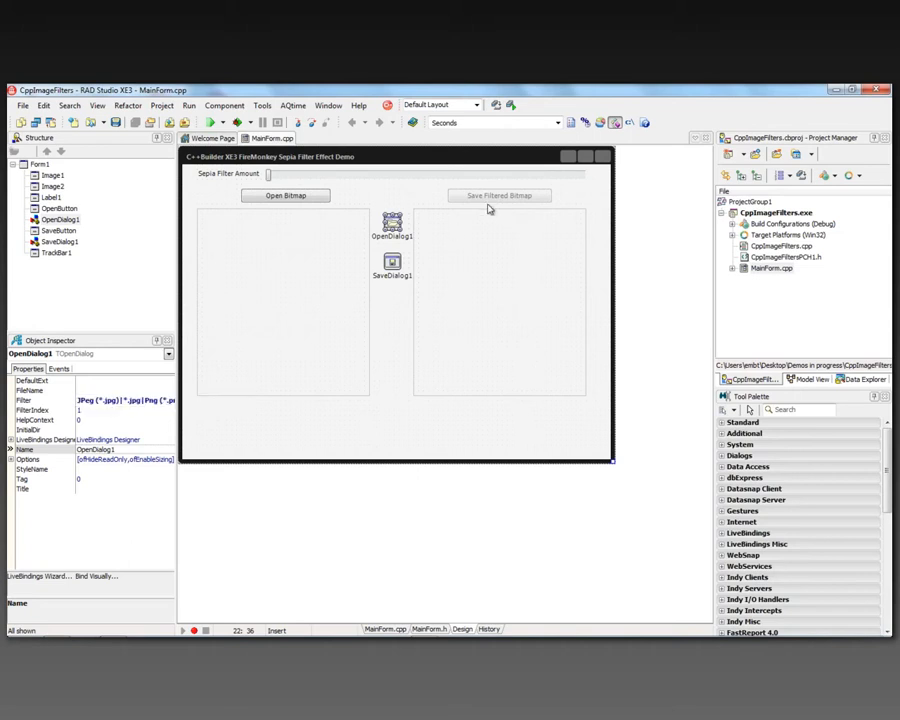
{"action": "mouse_move", "coordinate": [185, 190]}
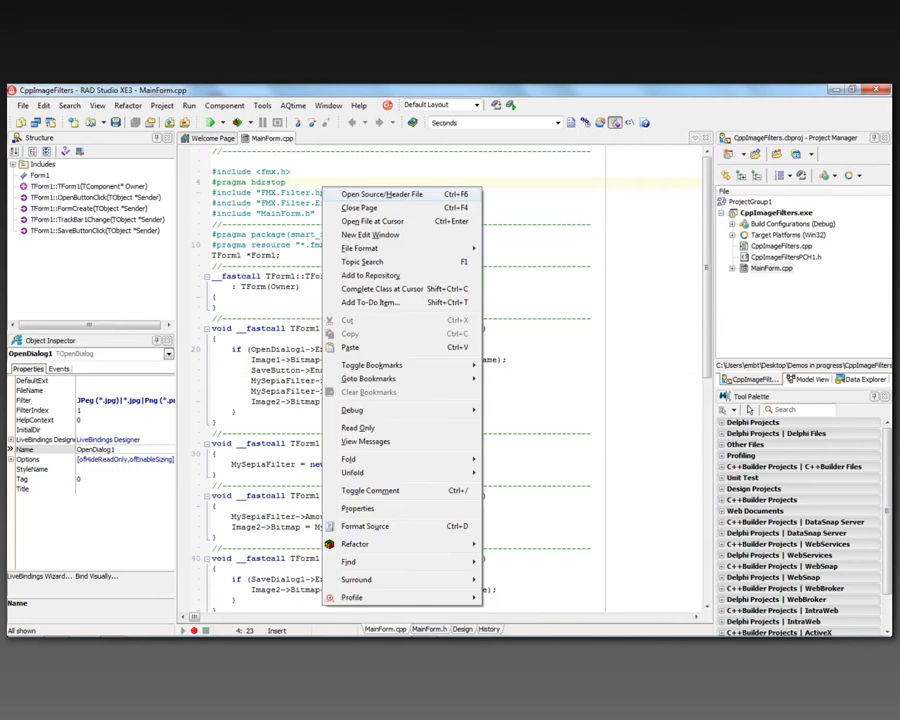
{"action": "left_click", "coordinate": [380, 194]}
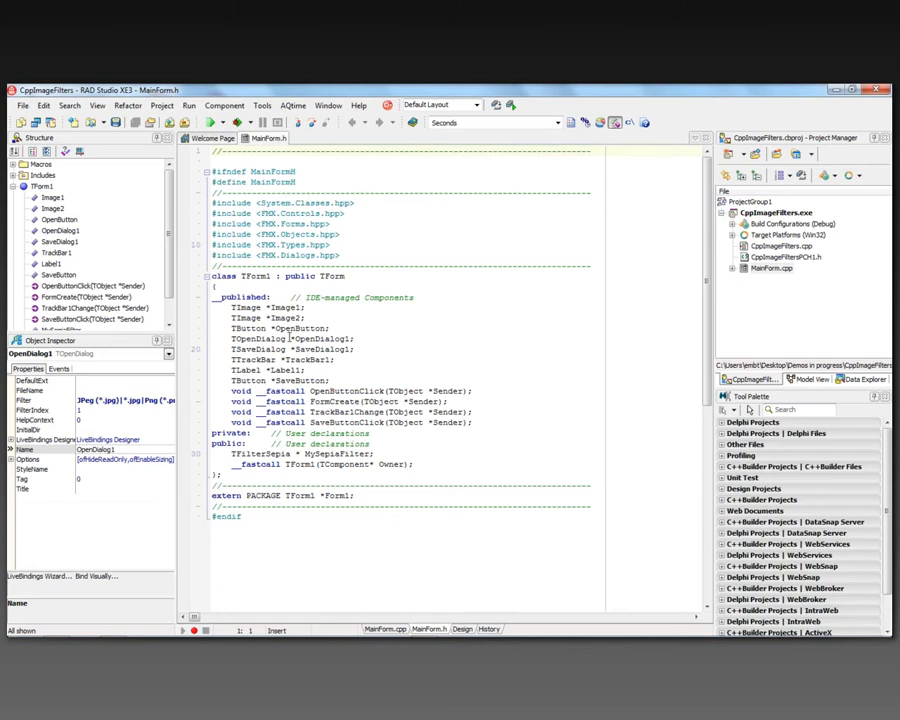
{"action": "mouse_move", "coordinate": [317, 379]}
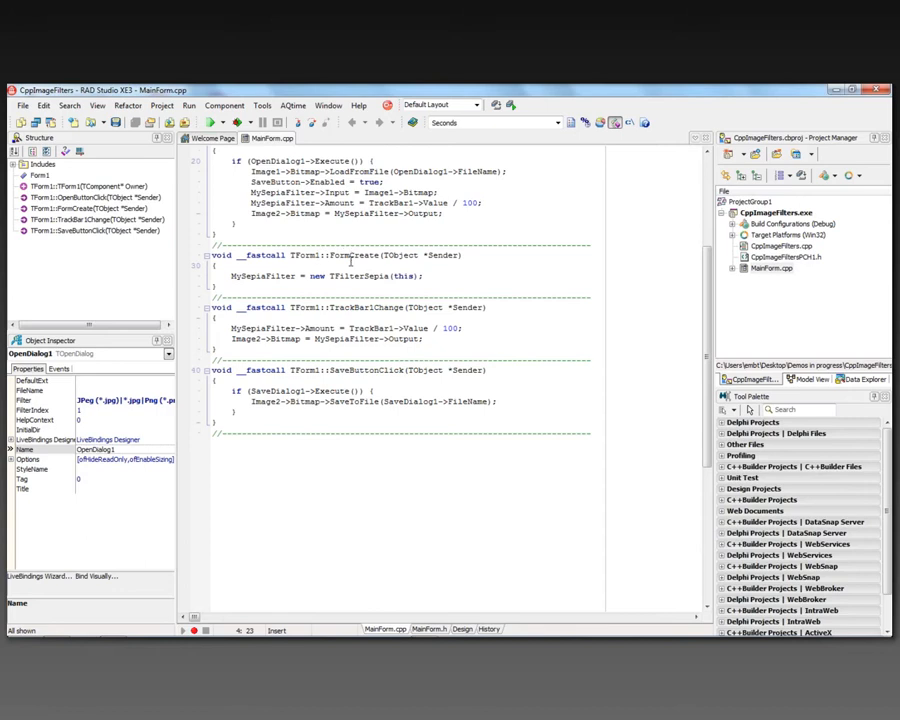
{"action": "mouse_move", "coordinate": [314, 283]}
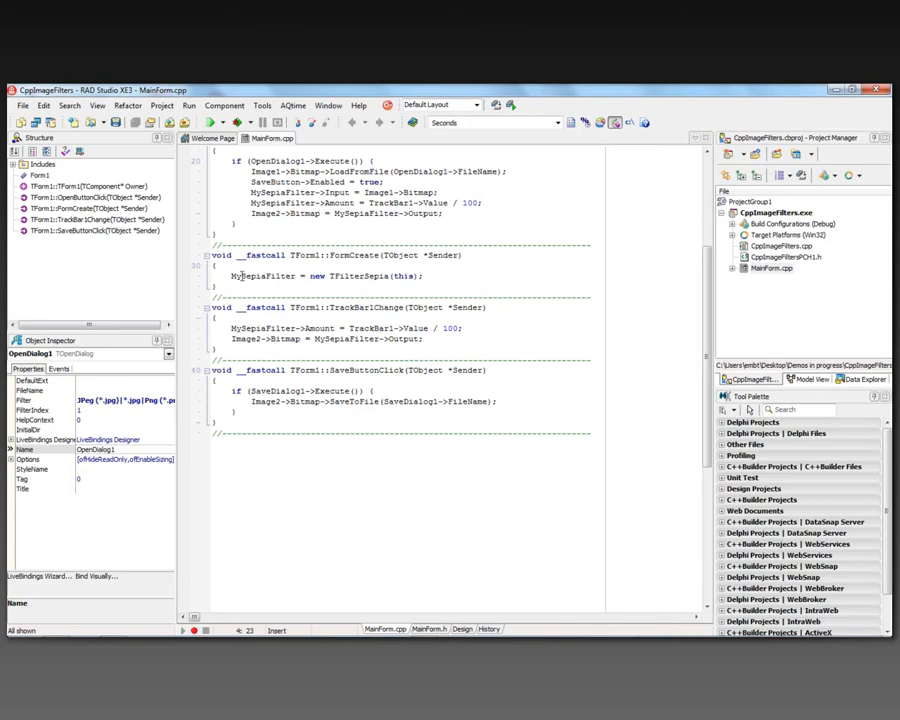
{"action": "left_click", "coordinate": [462, 629]}
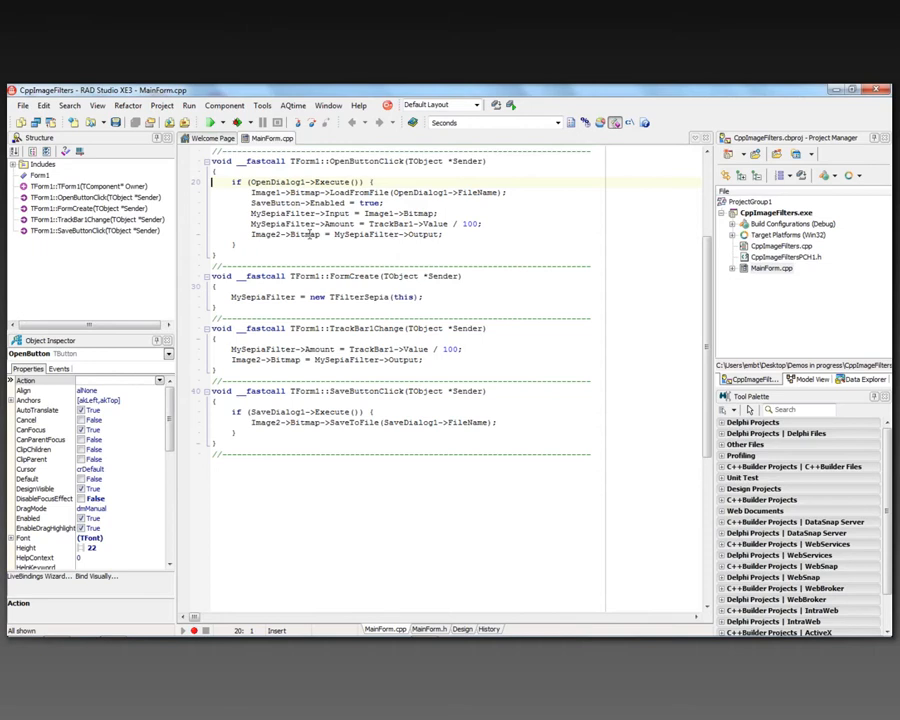
{"action": "left_click", "coordinate": [462, 629]}
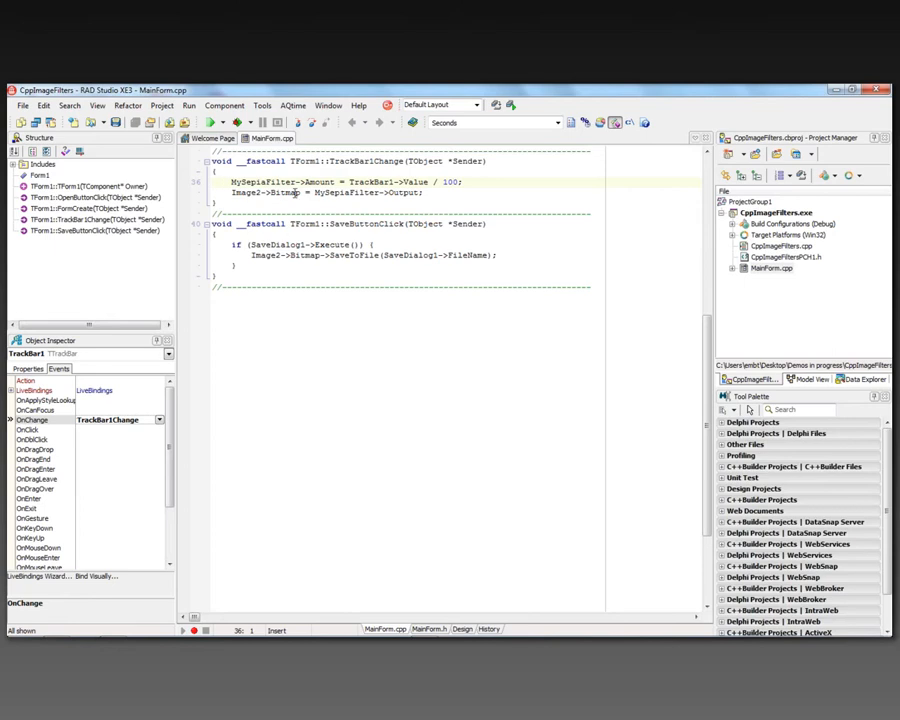
- Review the Save button handler and the MySepiaFilter->Output code in TrackBar1Change
{"action": "left_click", "coordinate": [461, 629]}
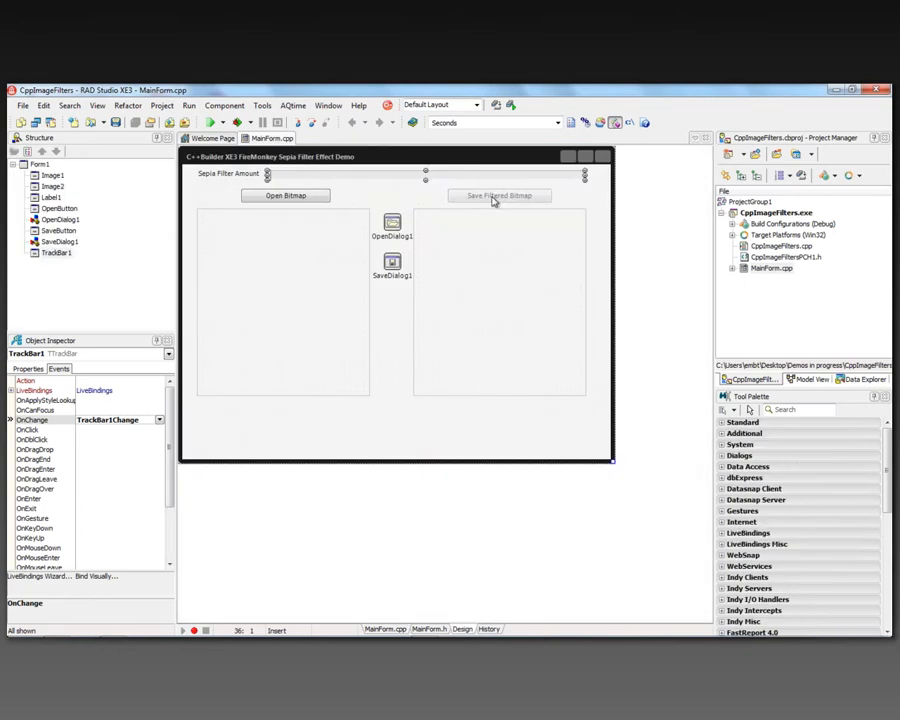
{"action": "double_click", "coordinate": [499, 195]}
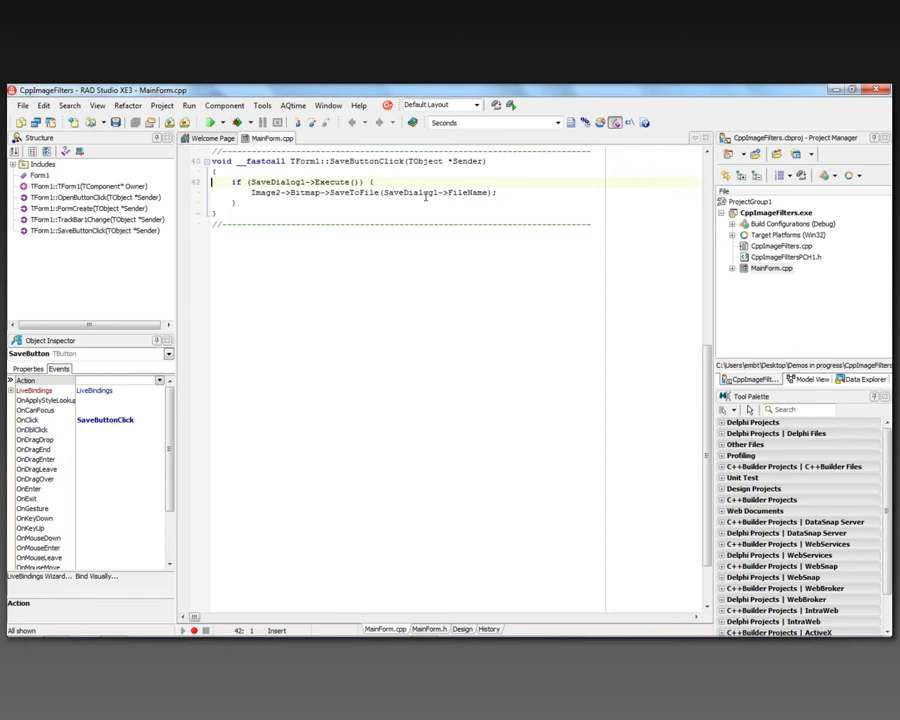
{"action": "scroll", "scroll_direction": "up", "scroll_amount": 3}
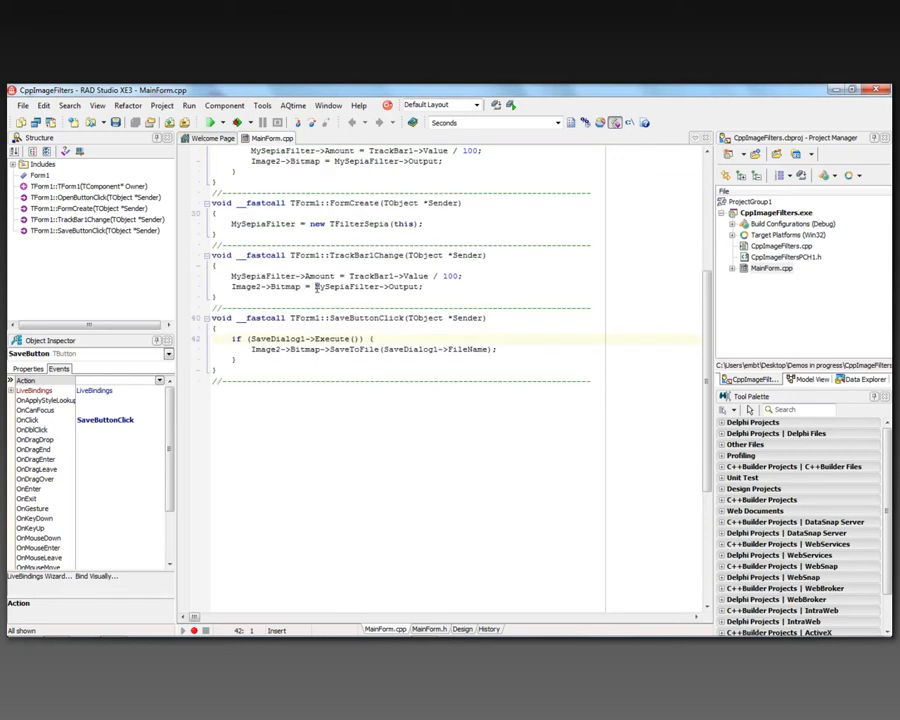
{"action": "double_click", "coordinate": [367, 287]}
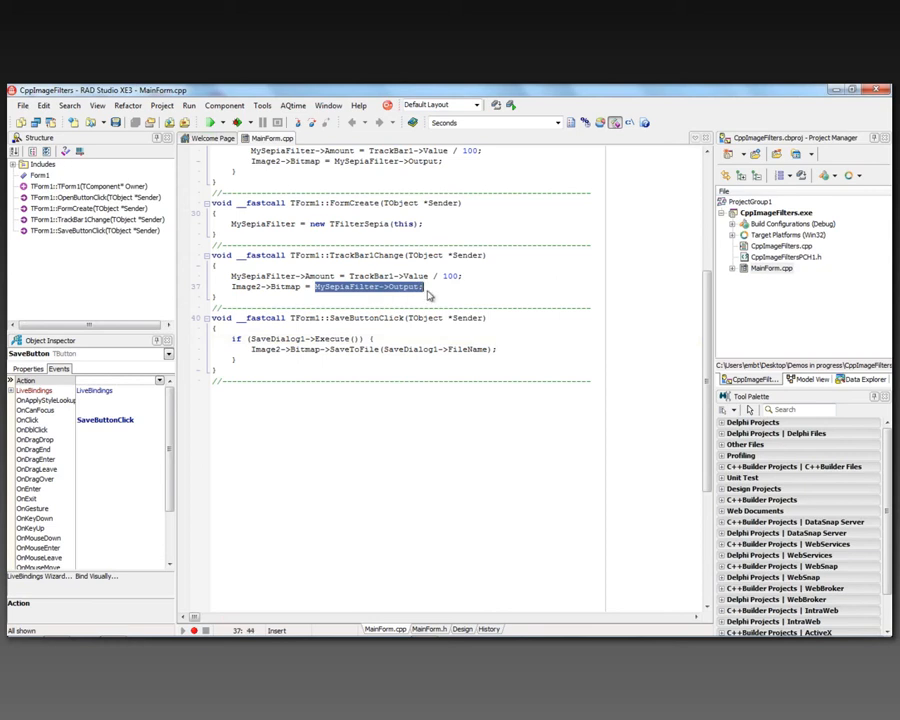
{"action": "mouse_move", "coordinate": [428, 297]}
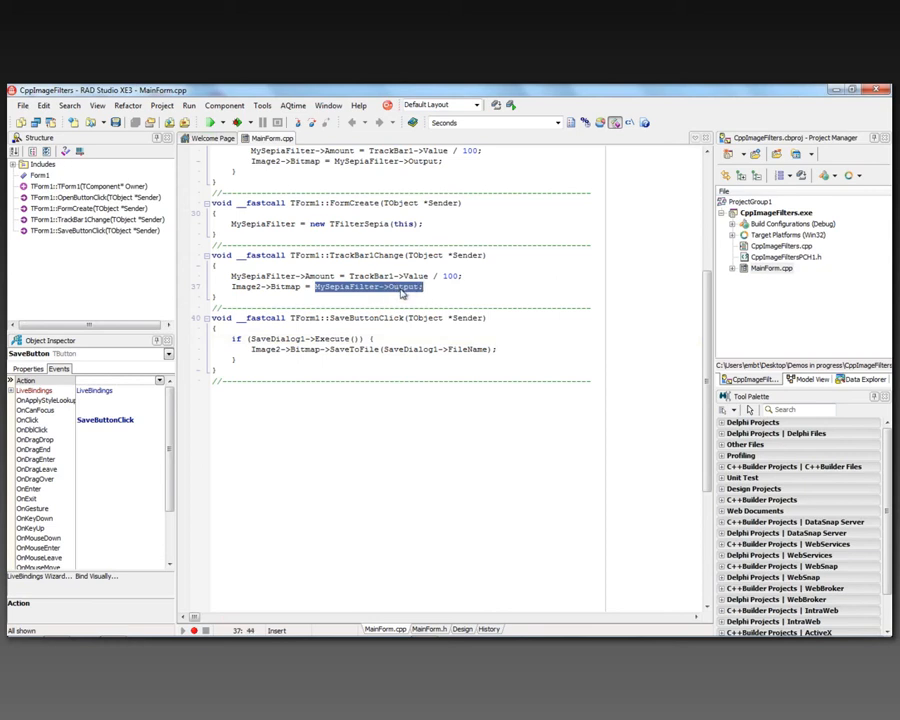
{"action": "scroll", "scroll_direction": "up", "scroll_amount": 3}
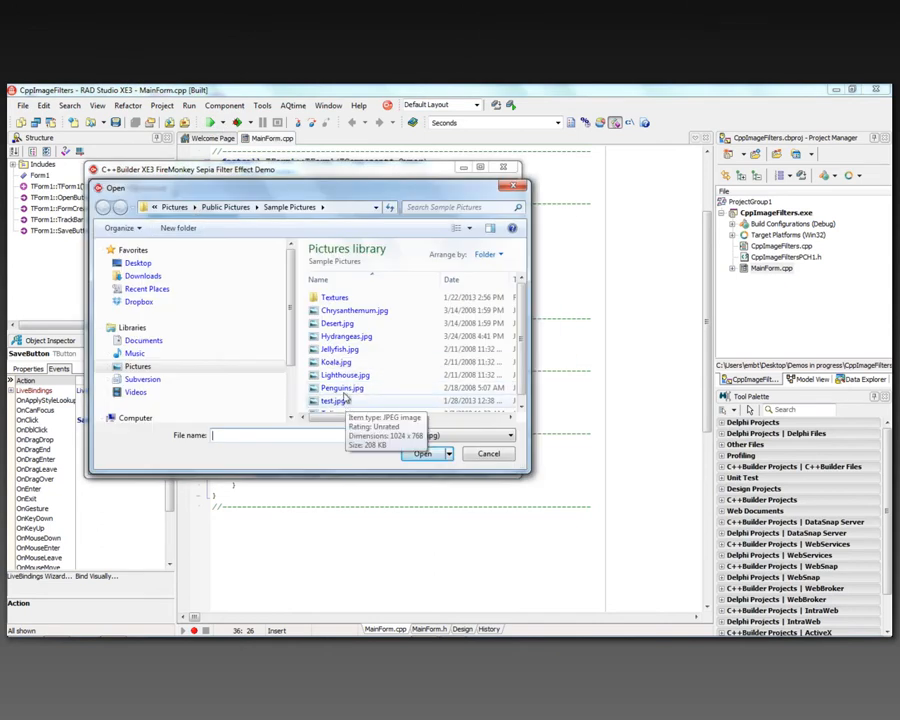
- Load Penguins.jpg, raise the sepia amount, and save the filtered image as test.jpg
{"action": "left_click", "coordinate": [421, 453]}
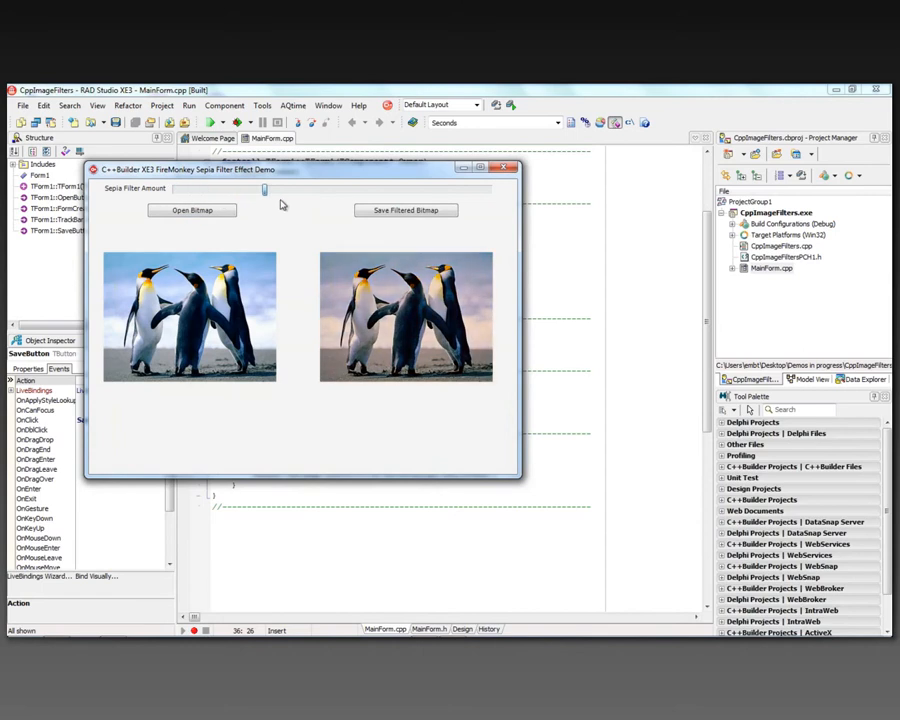
{"action": "left_click_drag", "start_coordinate": [265, 190], "coordinate": [352, 190]}
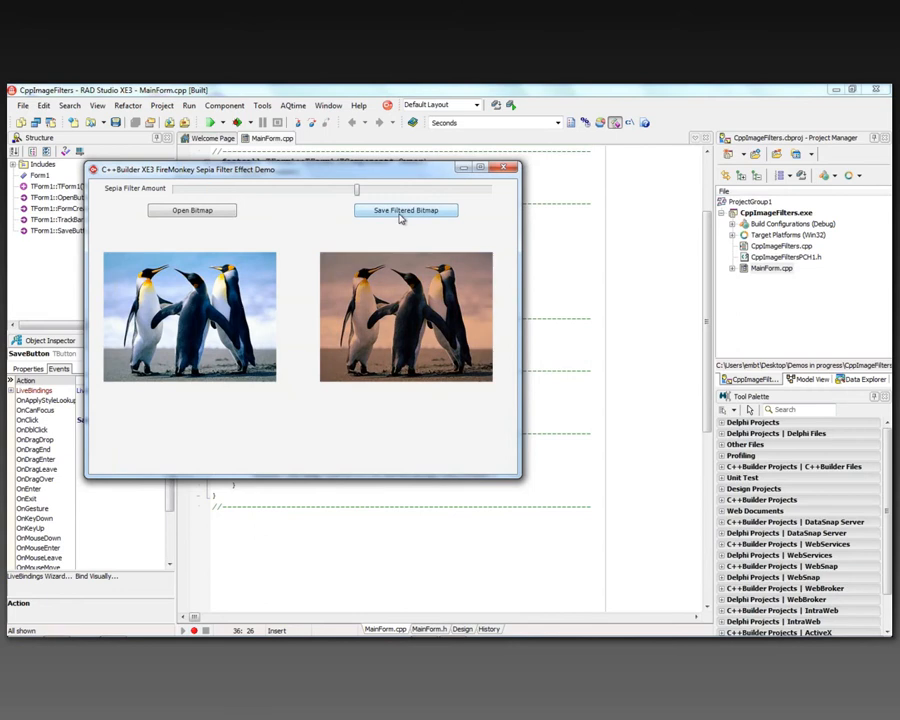
{"action": "left_click", "coordinate": [405, 210]}
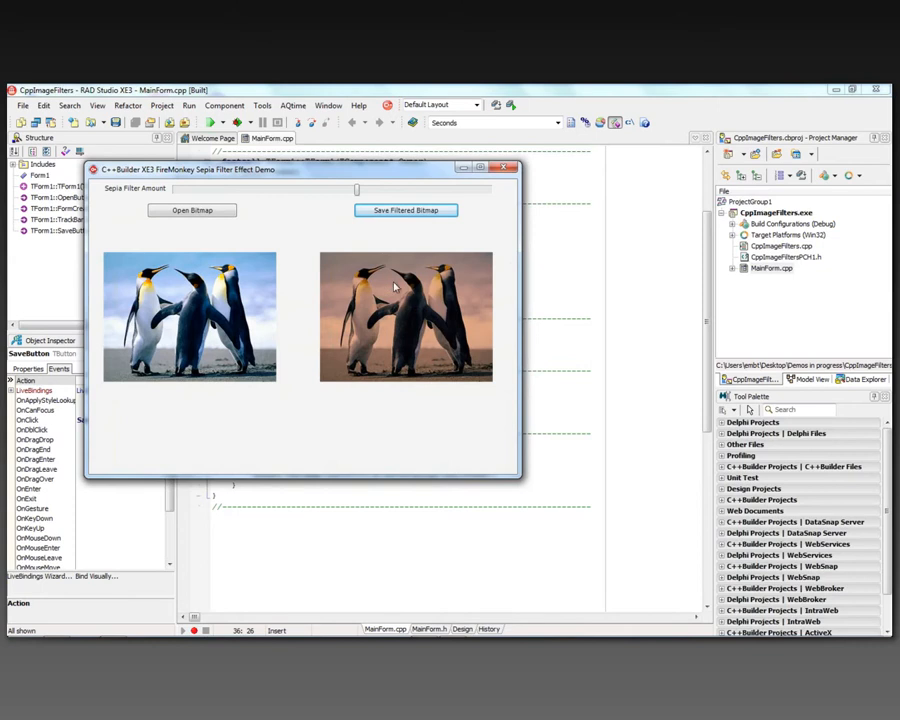
{"action": "mouse_move", "coordinate": [410, 338]}
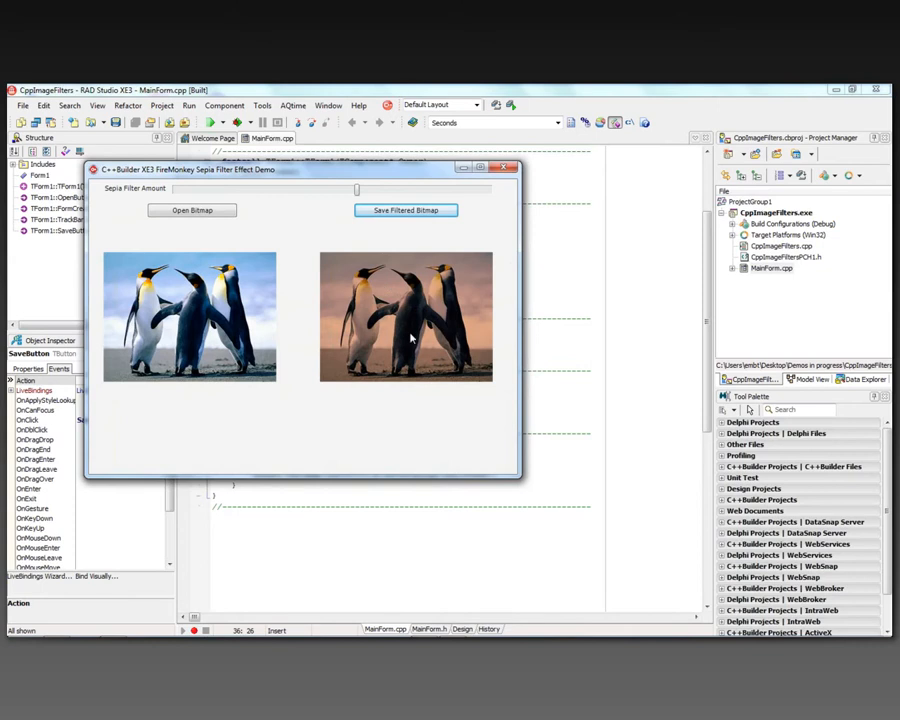
{"action": "mouse_move", "coordinate": [390, 333]}
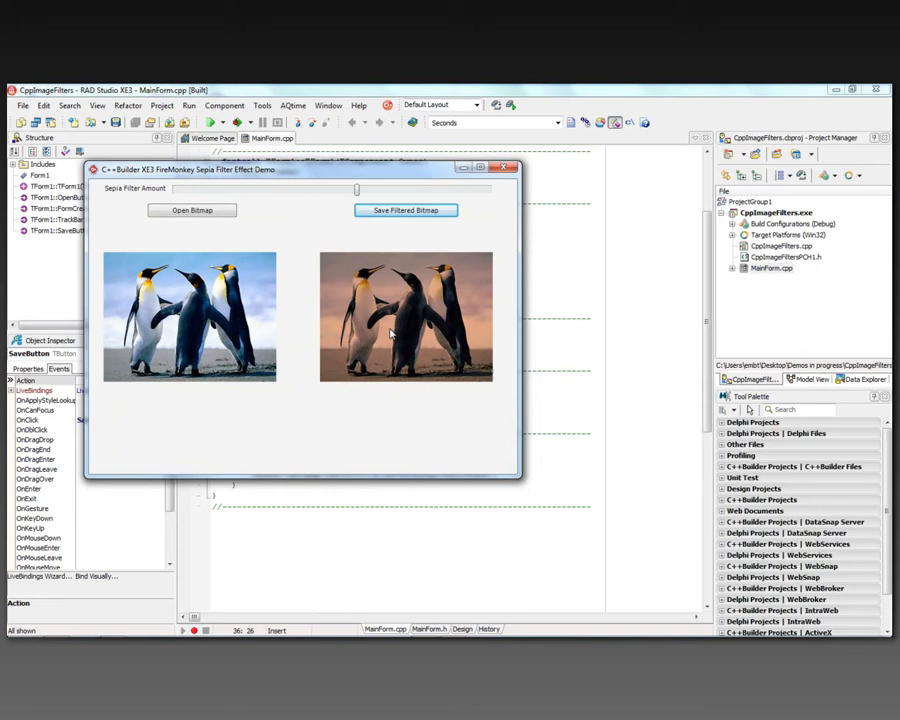
- Preview the saved test.jpg in Explorer
{"action": "left_click", "coordinate": [192, 210]}
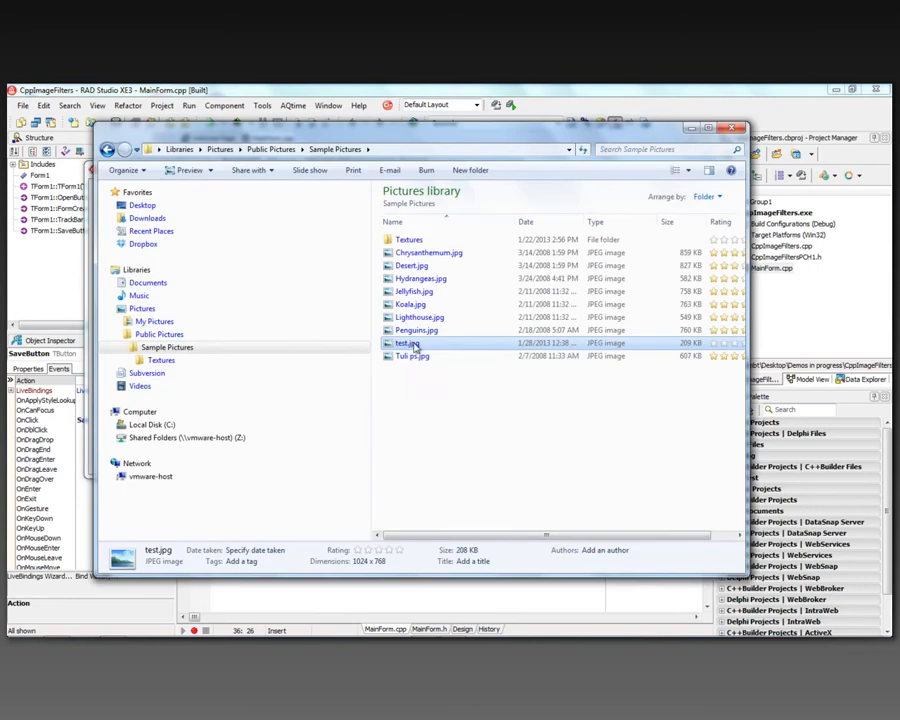
{"action": "right_click", "coordinate": [405, 343]}
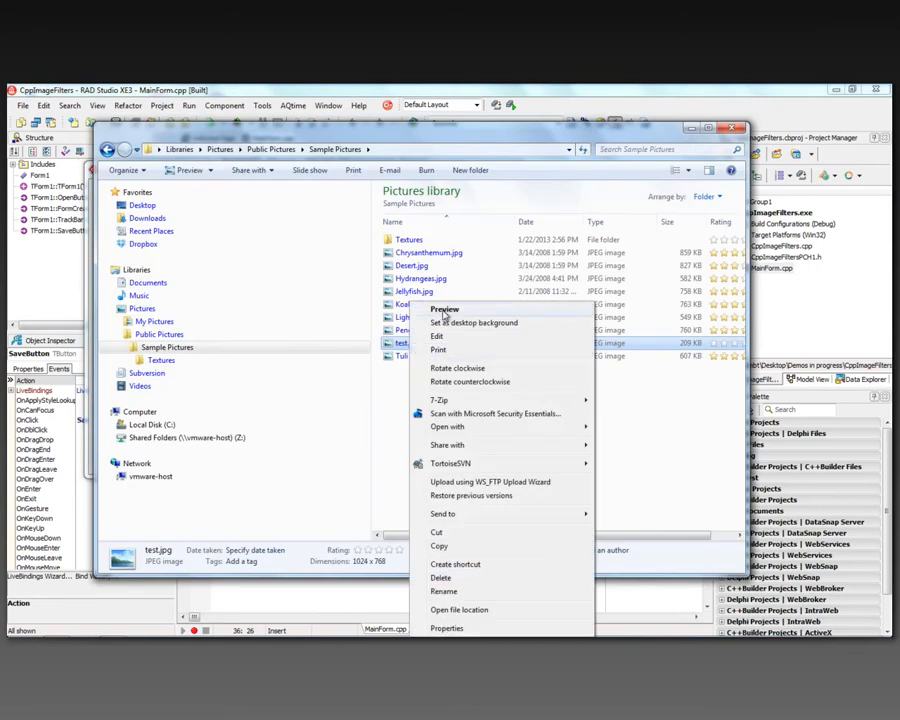
{"action": "left_click", "coordinate": [444, 309]}
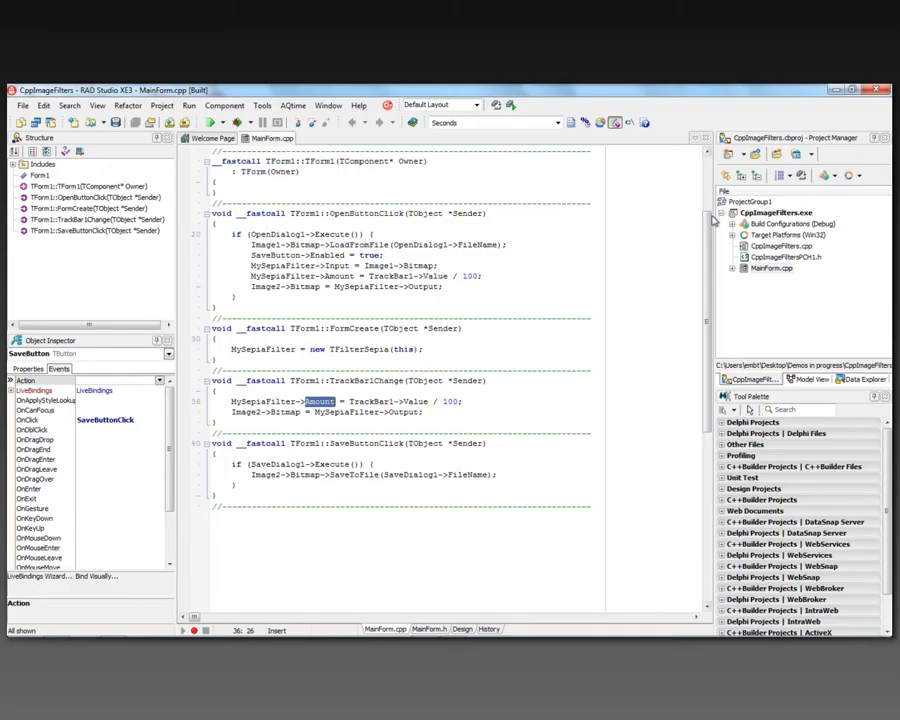
- Run the demo as 64-bit Windows, load Lighthouse.jpg, and save its sepia-filtered image
{"action": "left_click", "coordinate": [743, 235]}
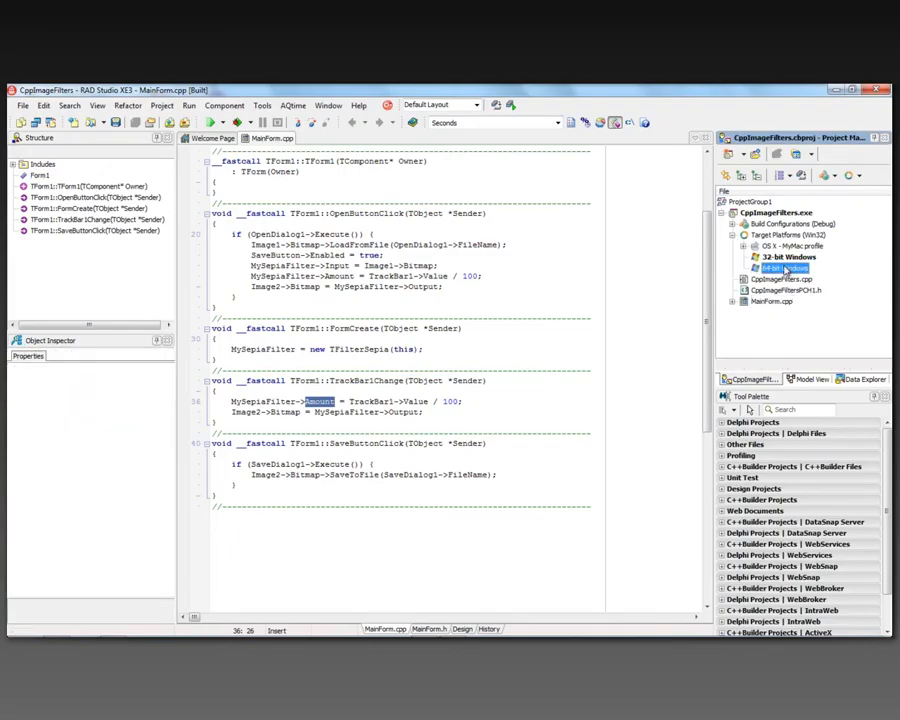
{"action": "left_click", "coordinate": [223, 122]}
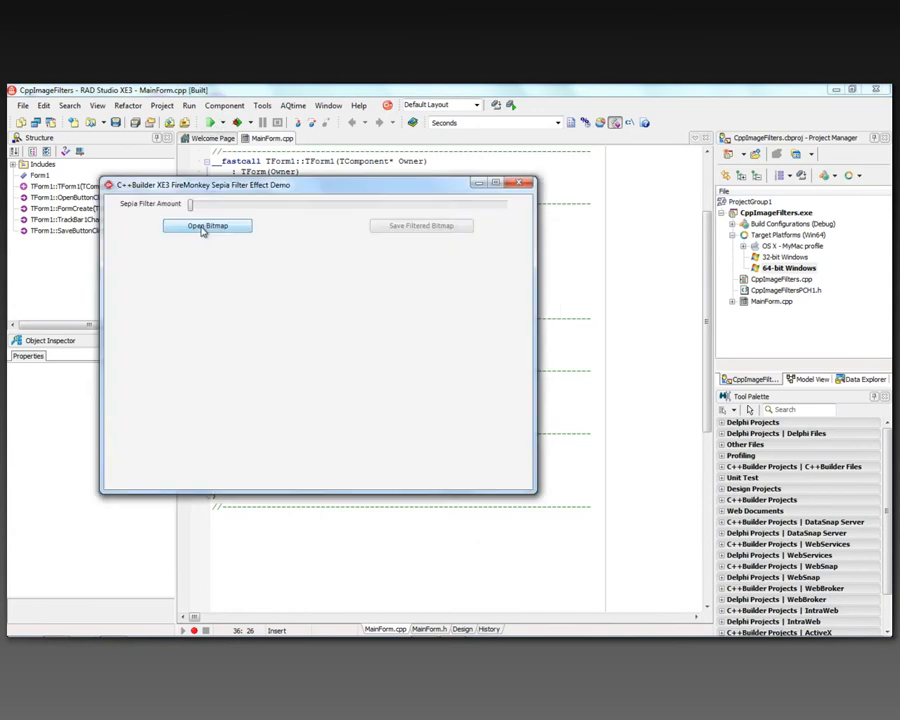
{"action": "left_click", "coordinate": [207, 225]}
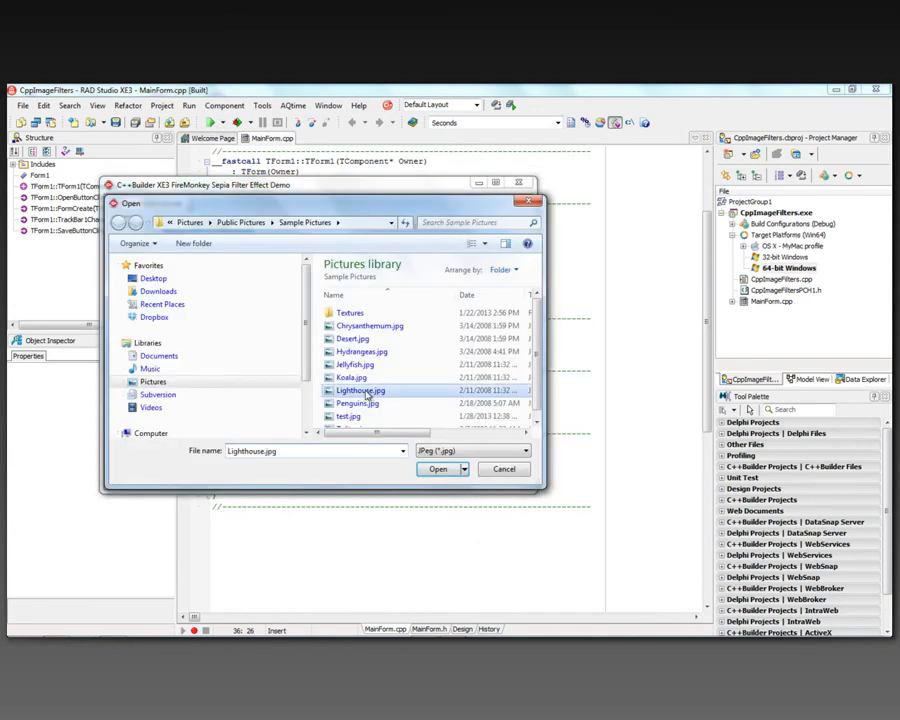
{"action": "left_click", "coordinate": [438, 469]}
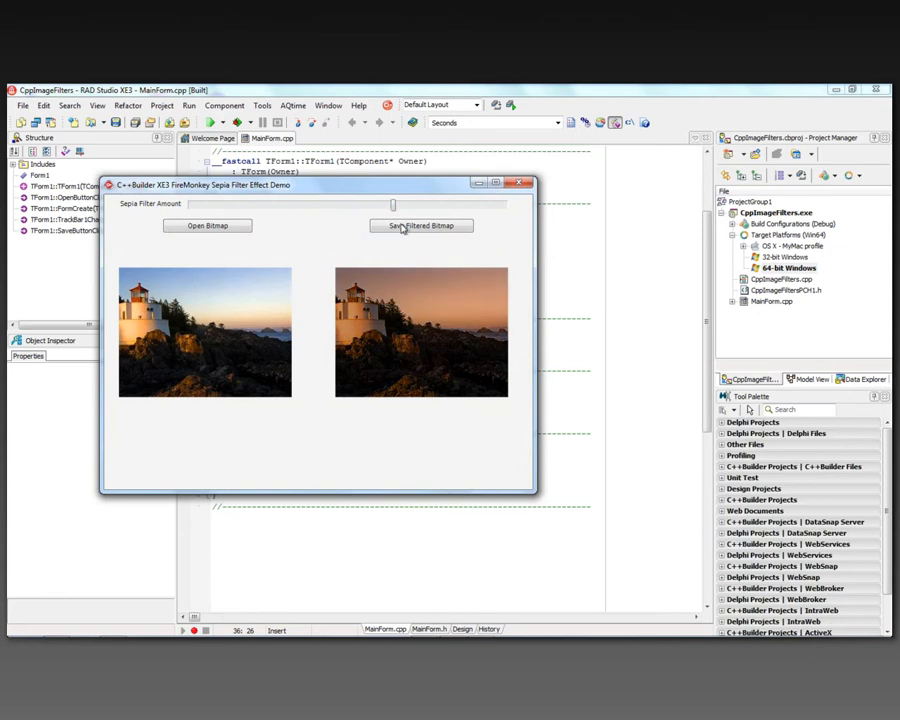
{"action": "left_click", "coordinate": [521, 183]}
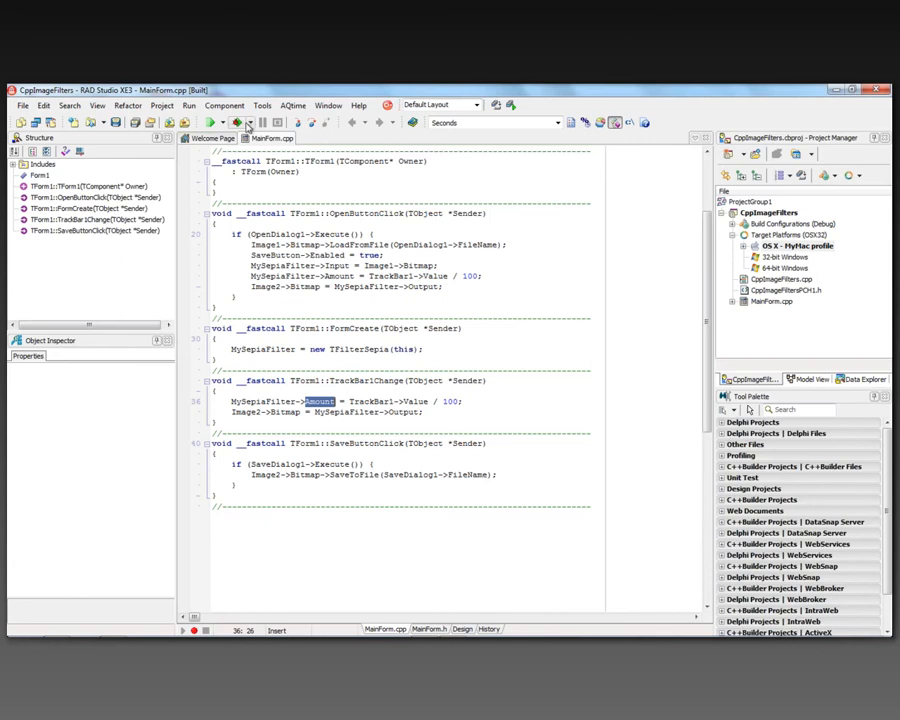
- Run on the Mac, sepia-tone Picture06.jpg, and save the filtered bridge image
{"action": "left_click", "coordinate": [237, 122]}
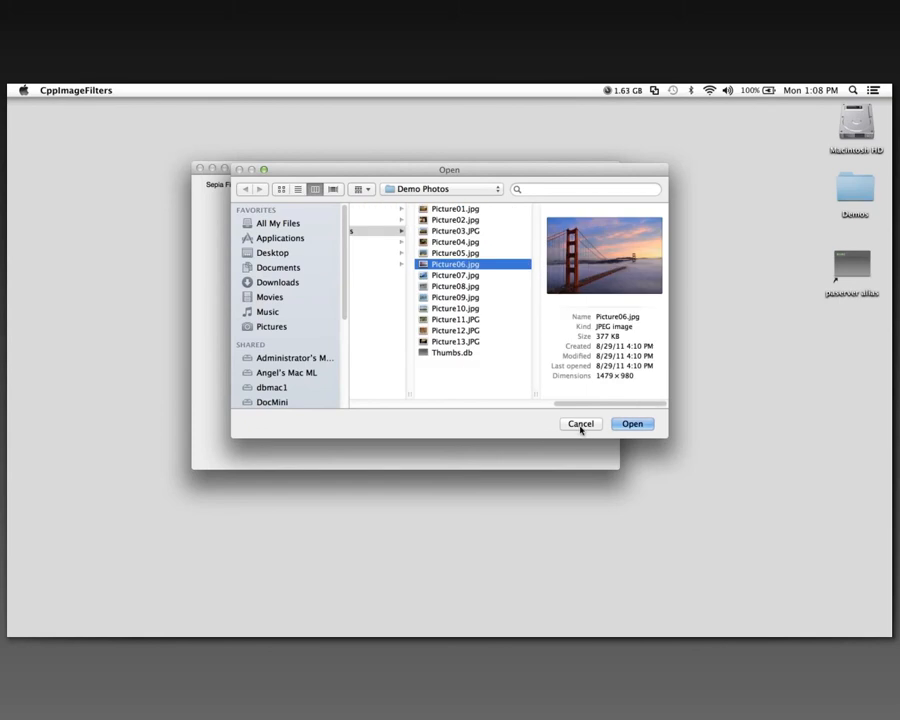
{"action": "left_click", "coordinate": [632, 424]}
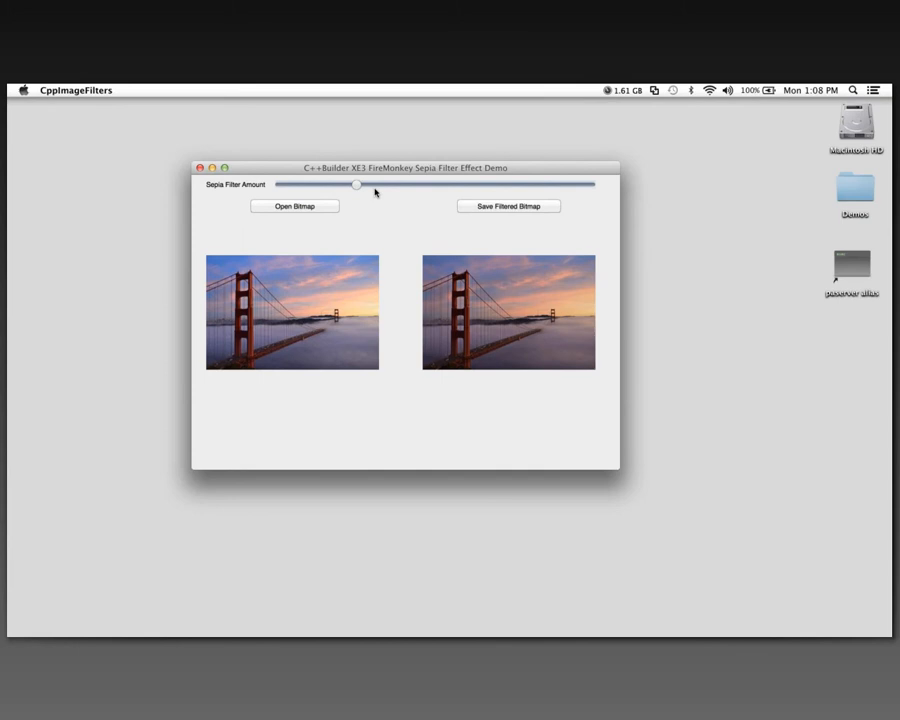
{"action": "left_click_drag", "start_coordinate": [357, 185], "coordinate": [508, 185]}
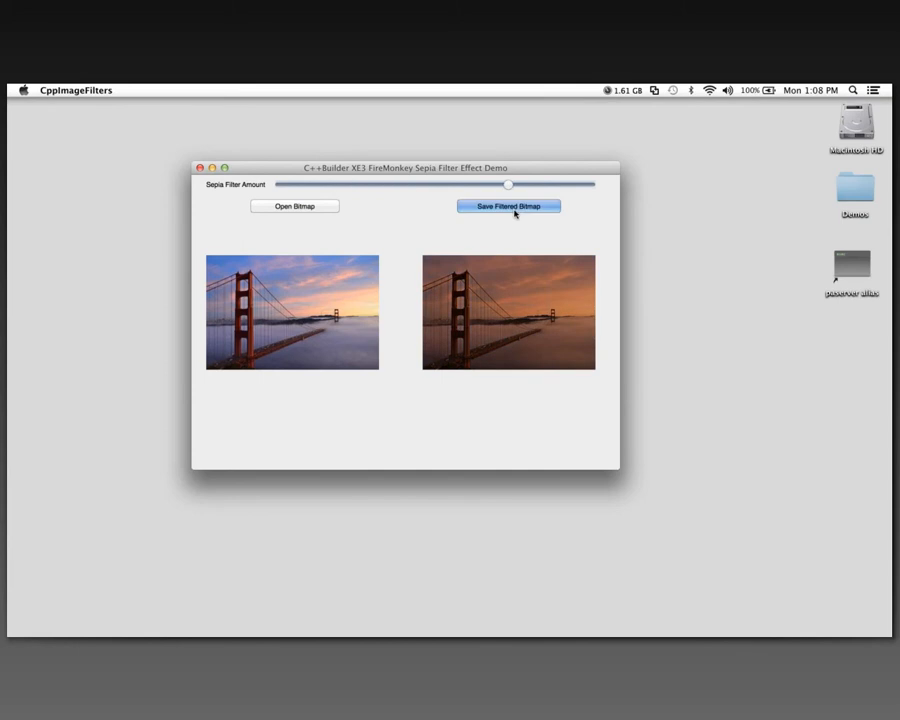
{"action": "left_click", "coordinate": [508, 206]}
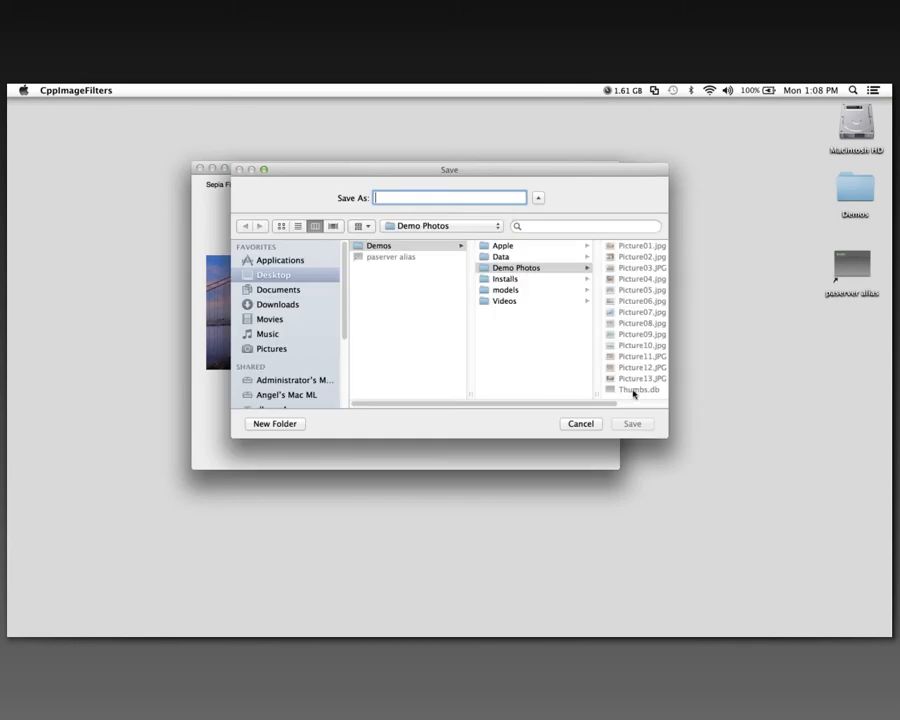
{"action": "left_click", "coordinate": [581, 423]}
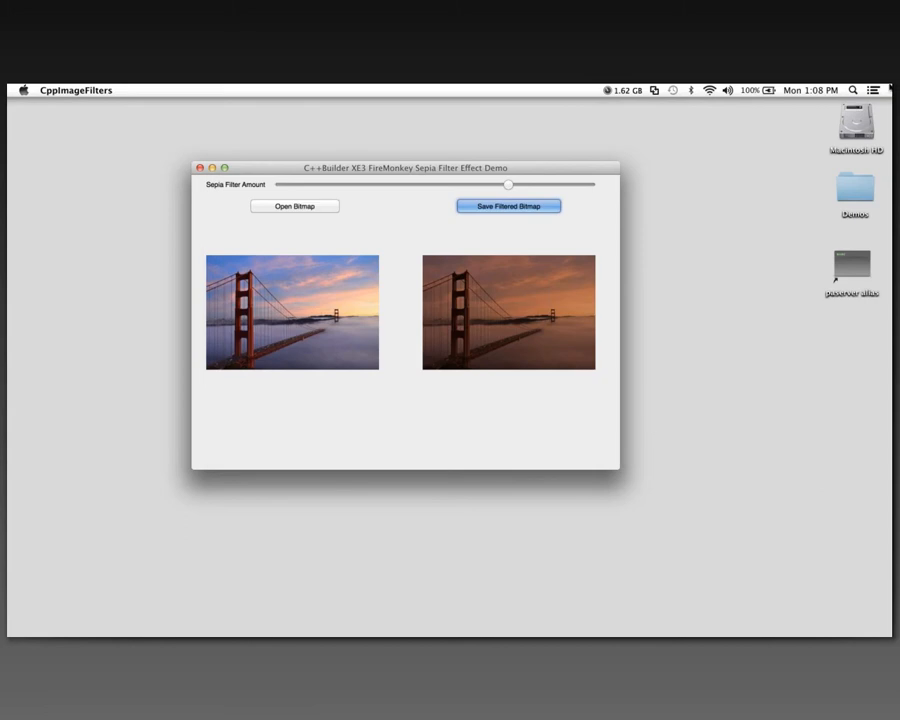
- Open the saved test.jpg from Demos > Demo Photos in Finder
{"action": "double_click", "coordinate": [854, 190]}
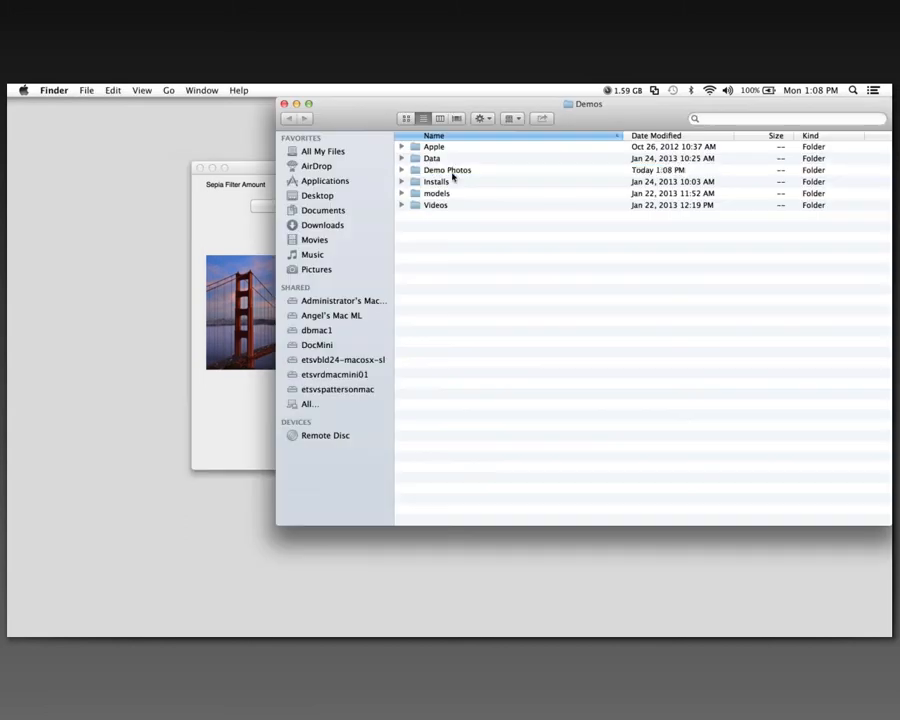
{"action": "double_click", "coordinate": [448, 169]}
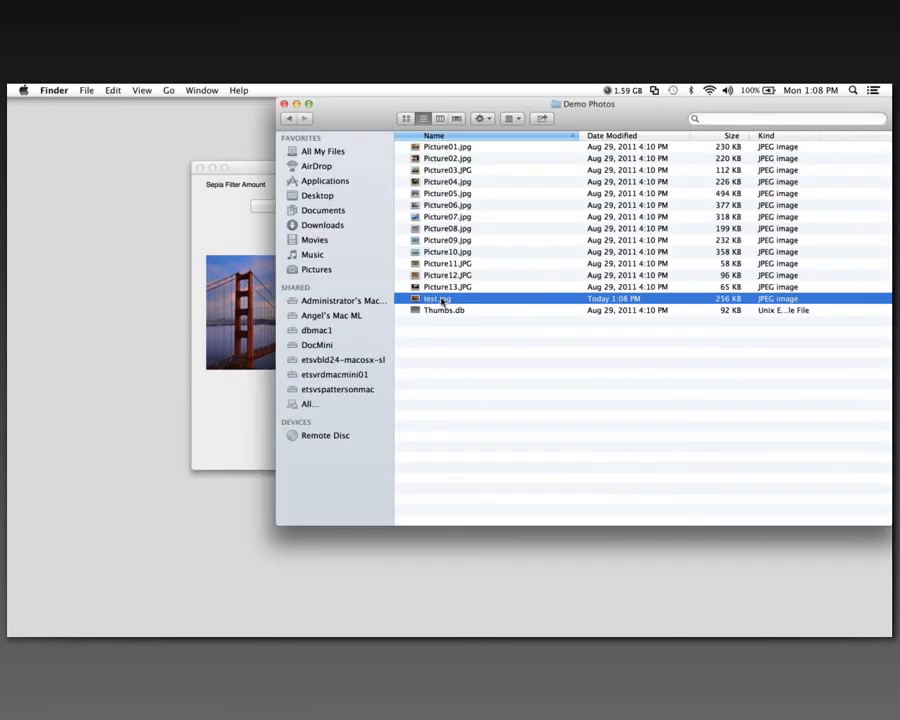
{"action": "double_click", "coordinate": [437, 298]}
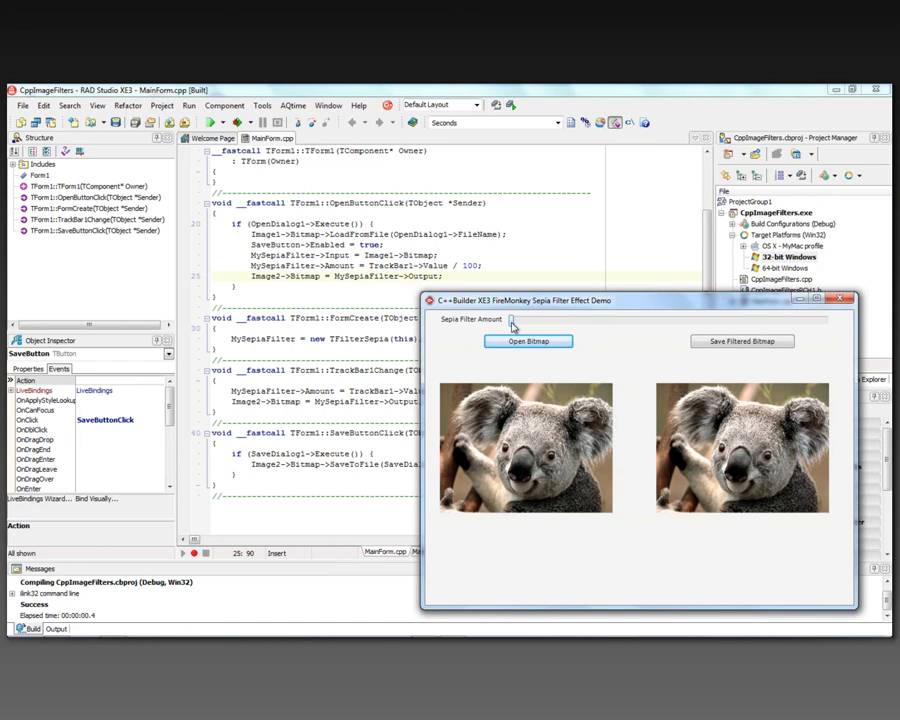
- Drag the Sepia Filter Amount slider right to add sepia to Koala.jpg
{"action": "left_click_drag", "start_coordinate": [512, 320], "coordinate": [607, 320]}
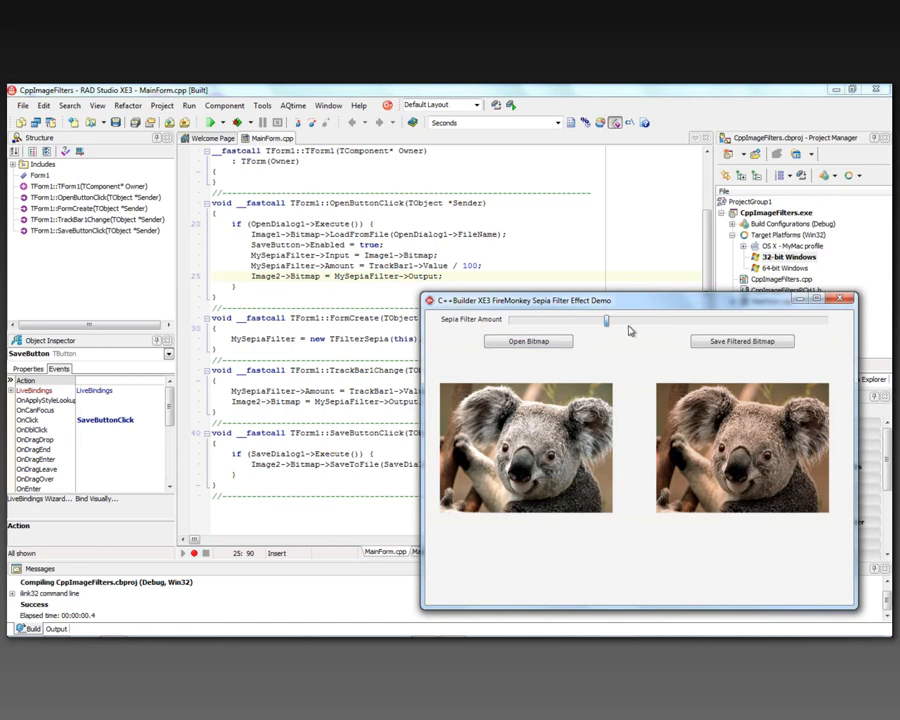